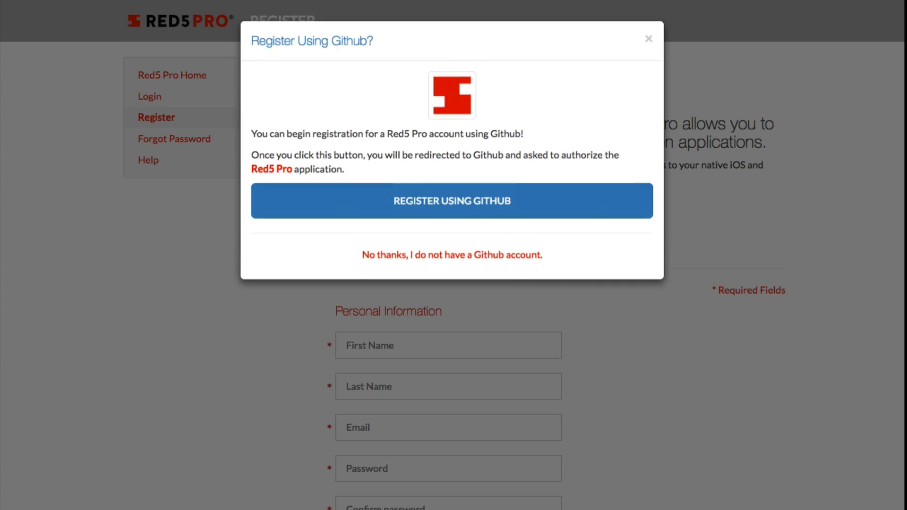
{"action": "mouse_move", "coordinate": [433, 211]}
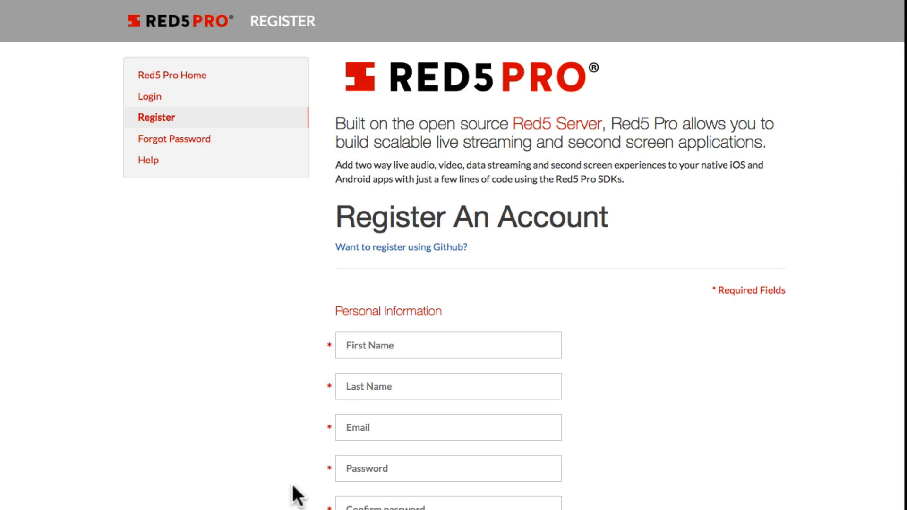
{"action": "mouse_move", "coordinate": [293, 431]}
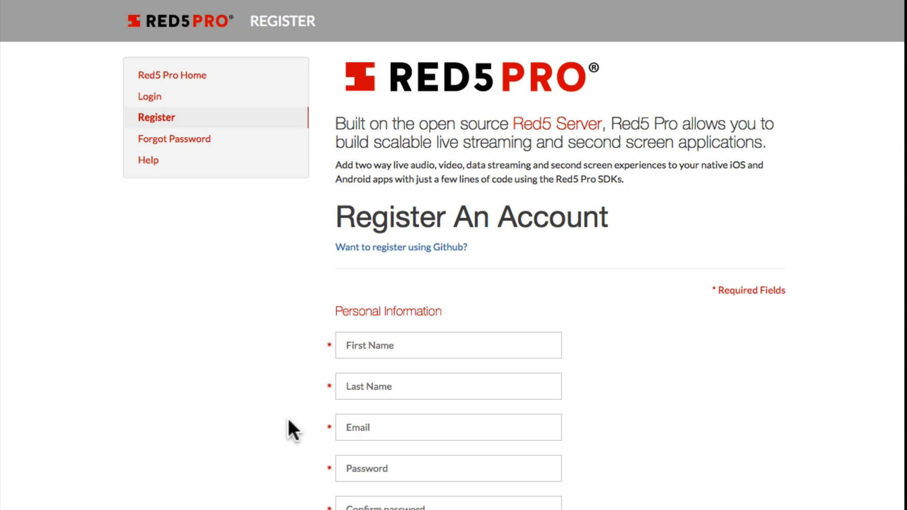
Scroll the Register page down to the Server License plan options
{"action": "scroll", "scroll_direction": "down", "scroll_amount": 3}
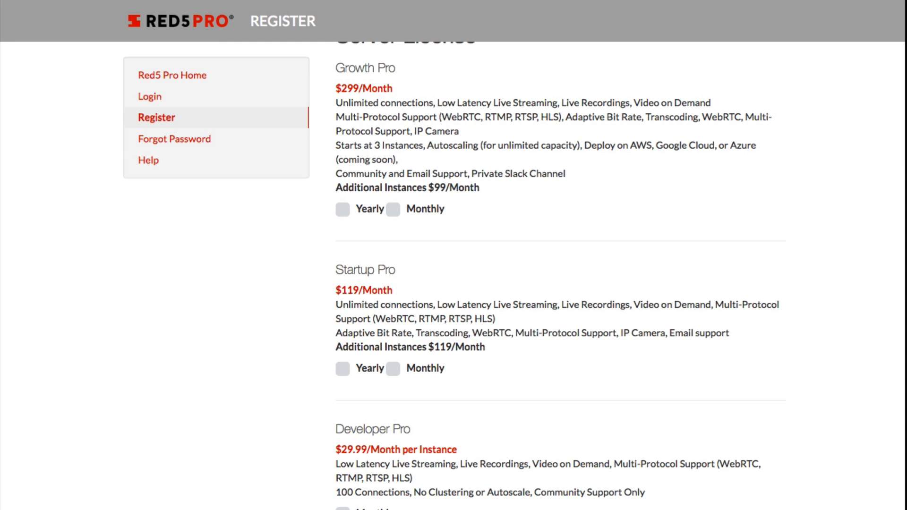
{"action": "mouse_move", "coordinate": [149, 96]}
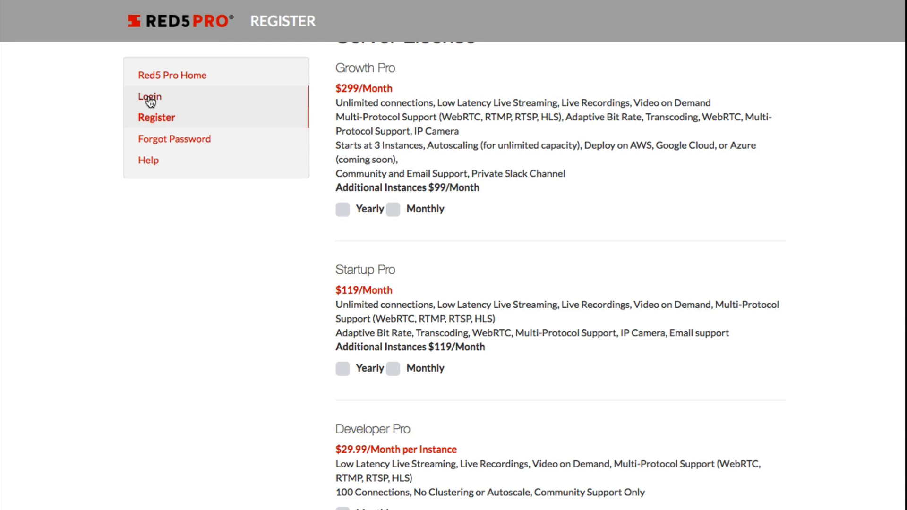
Log in with the saved credentials and land on the account Overview page
{"action": "left_click", "coordinate": [149, 96]}
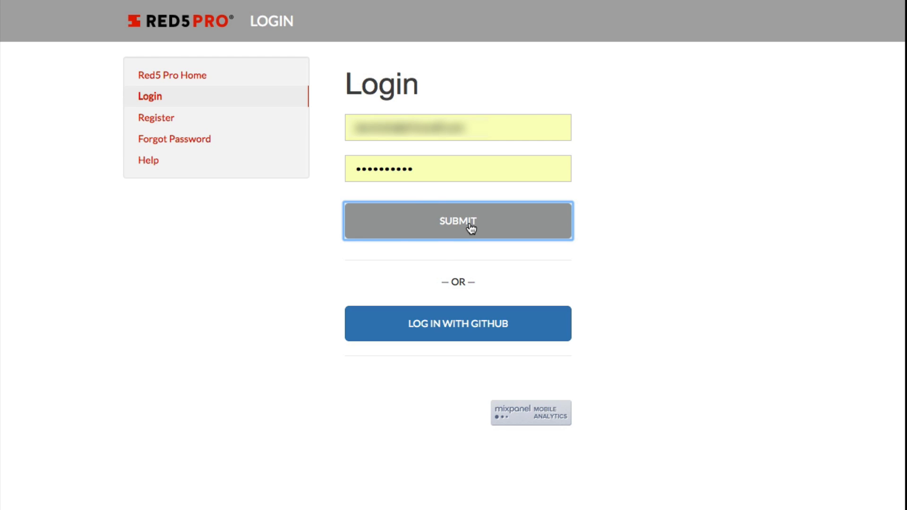
{"action": "left_click", "coordinate": [457, 221]}
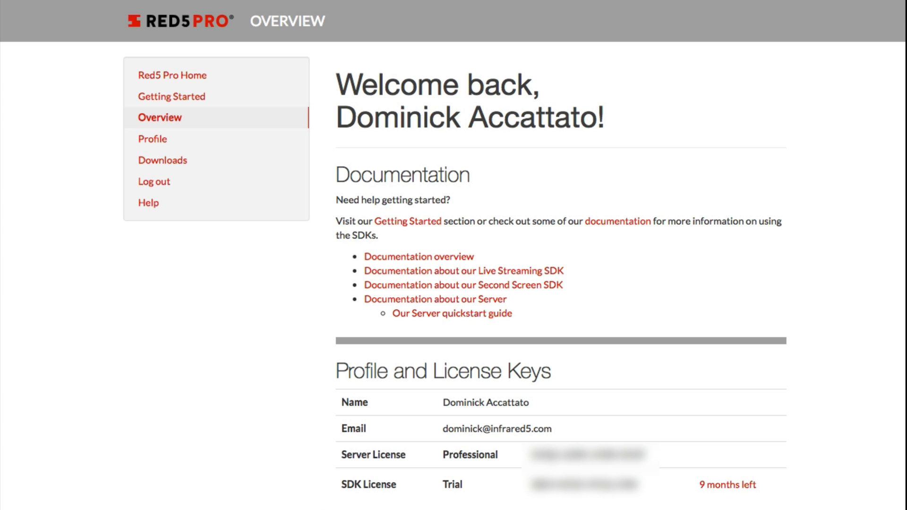
{"action": "mouse_move", "coordinate": [340, 503]}
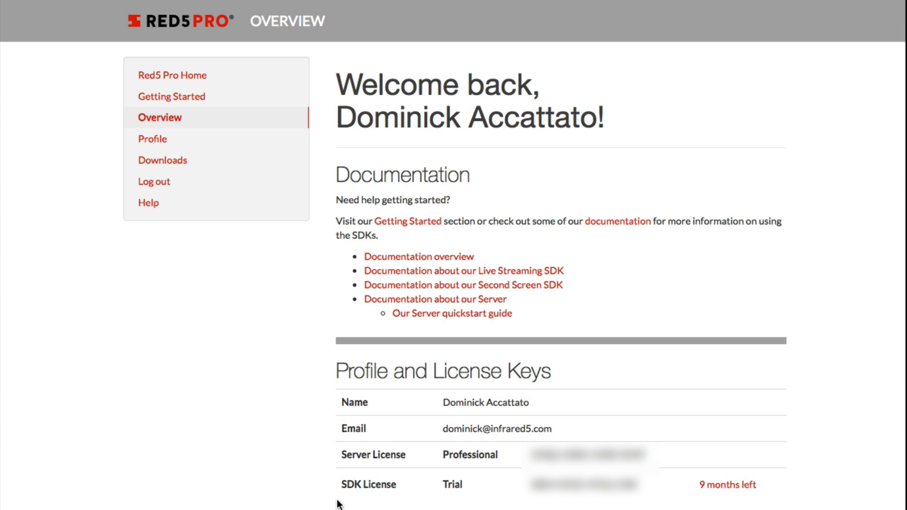
{"action": "mouse_move", "coordinate": [340, 489]}
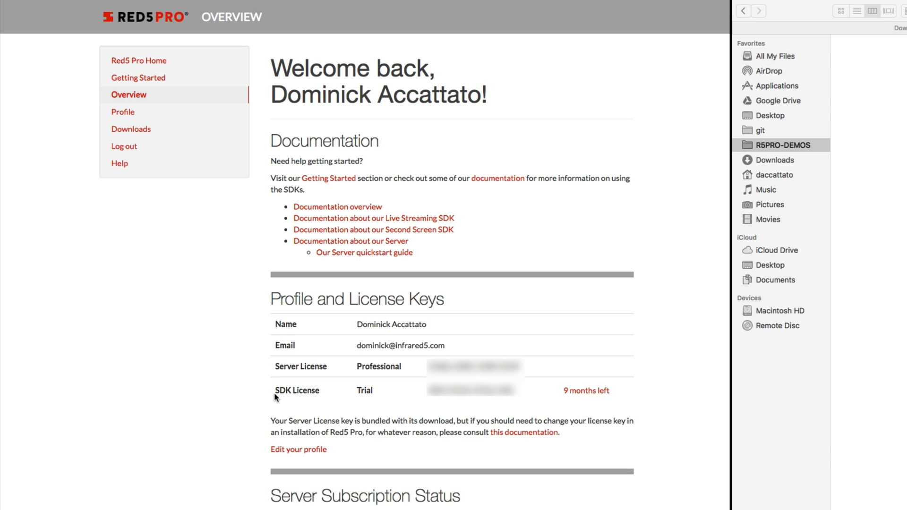
Save the Red5 Pro Server v3.4.4 zip from the Downloads page into R5PRO-DEMOS
{"action": "left_click", "coordinate": [131, 130]}
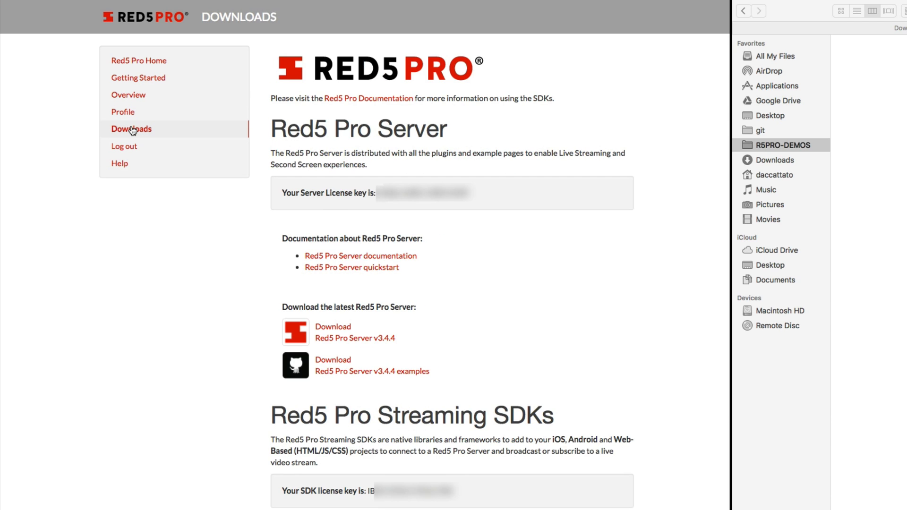
{"action": "mouse_move", "coordinate": [133, 225]}
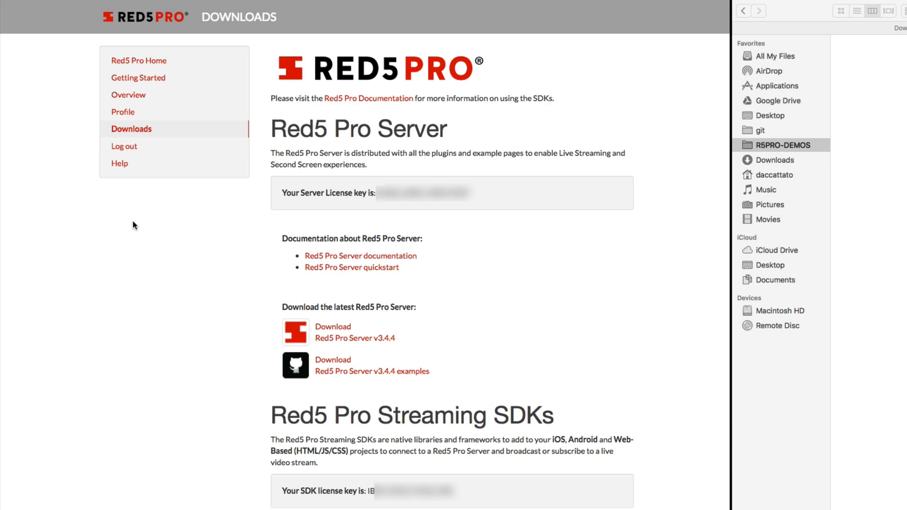
{"action": "mouse_move", "coordinate": [186, 243]}
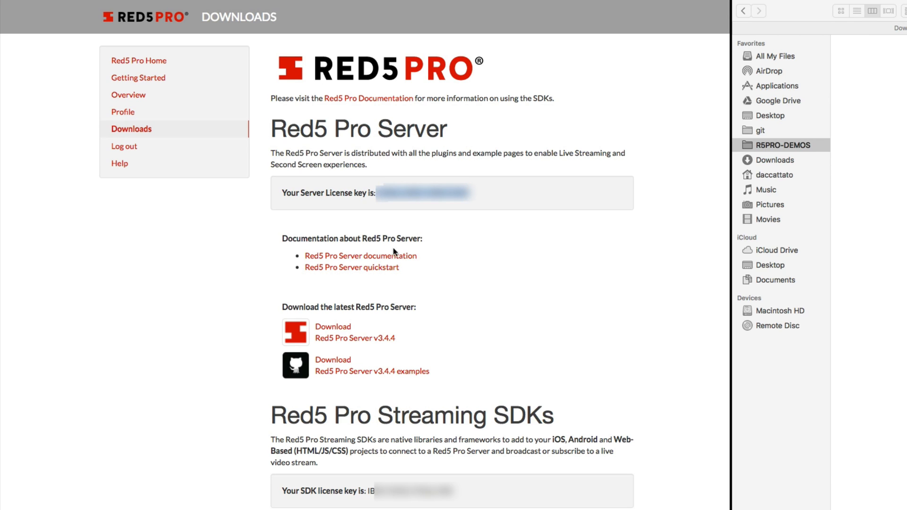
{"action": "mouse_move", "coordinate": [359, 329]}
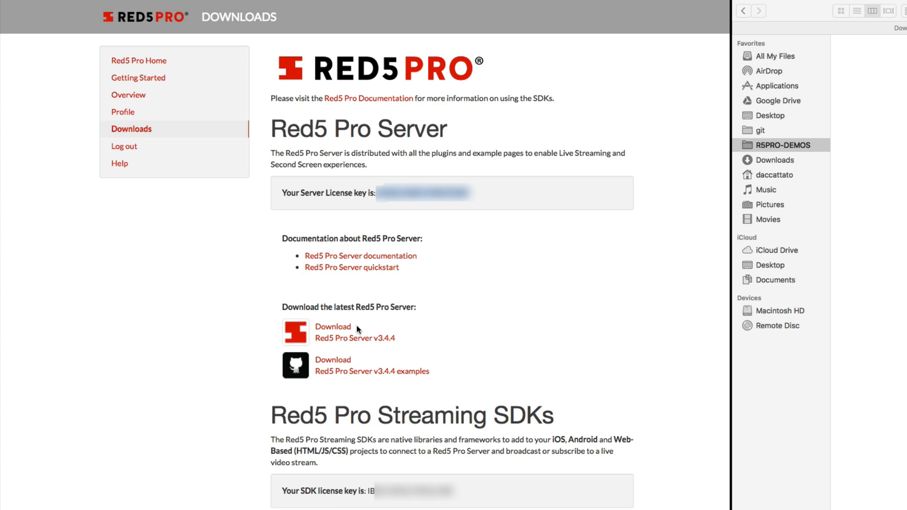
{"action": "mouse_move", "coordinate": [359, 341]}
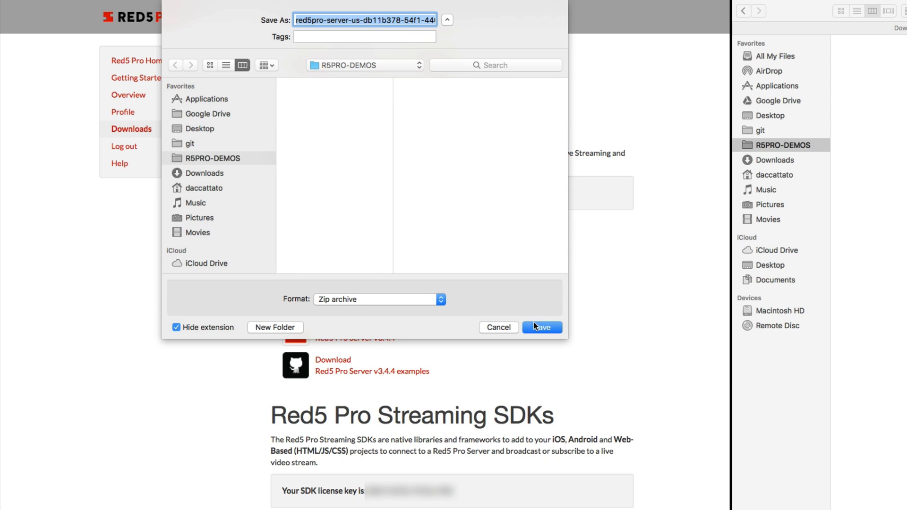
{"action": "left_click", "coordinate": [540, 327]}
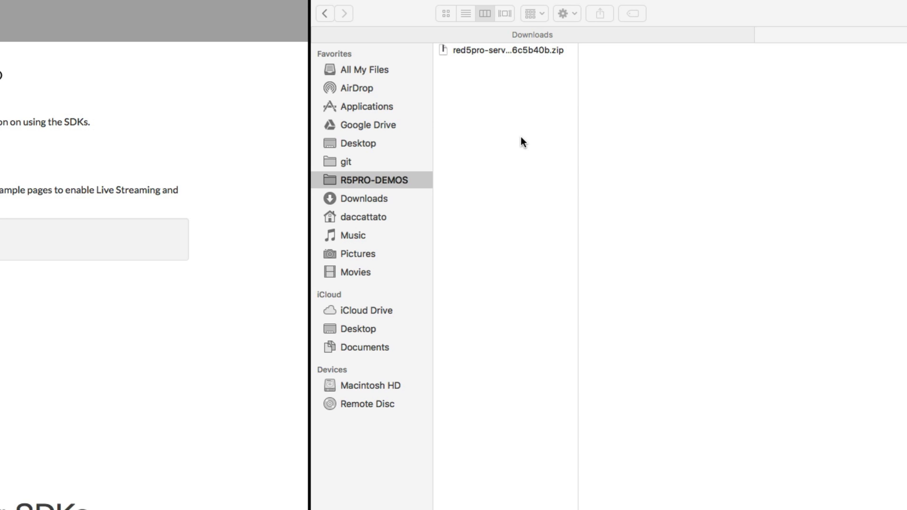
{"action": "mouse_move", "coordinate": [513, 123]}
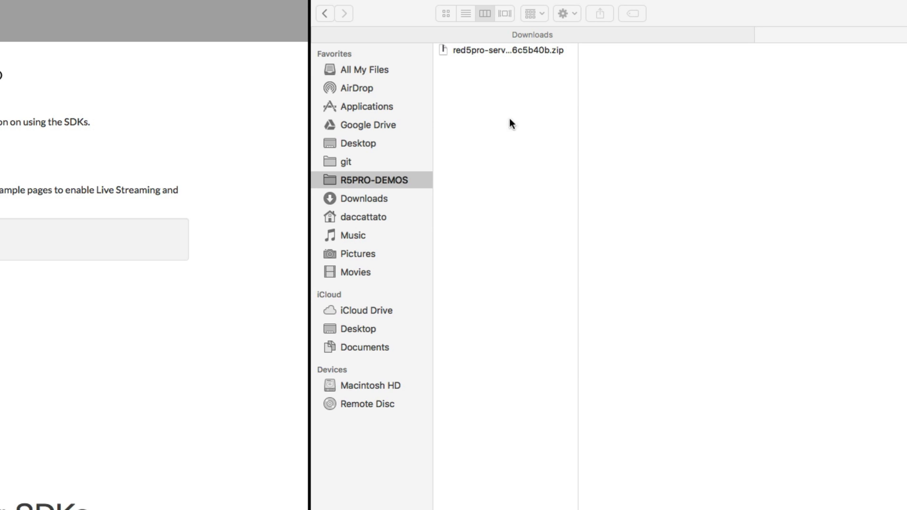
Extract the server zip and open an iTerm2 tab in red5pro-server-3.4.4.b161-release
{"action": "left_click", "coordinate": [504, 50]}
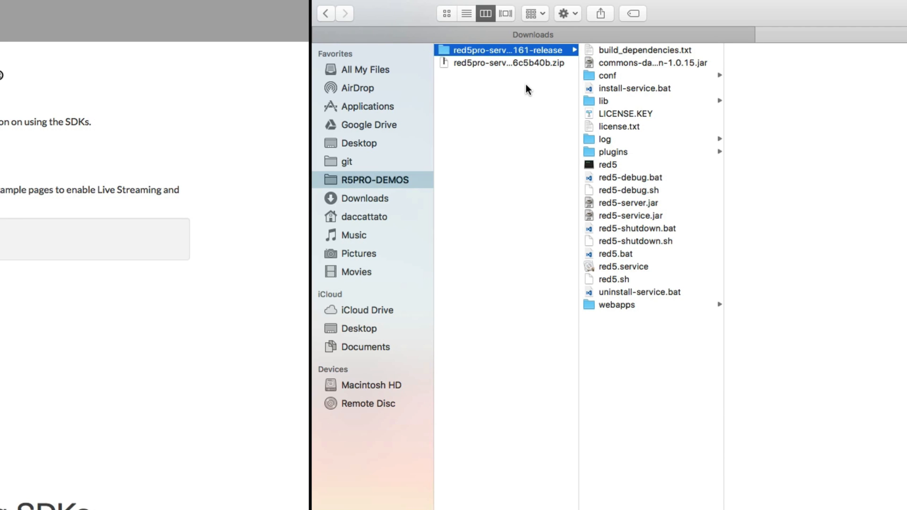
{"action": "mouse_move", "coordinate": [515, 53]}
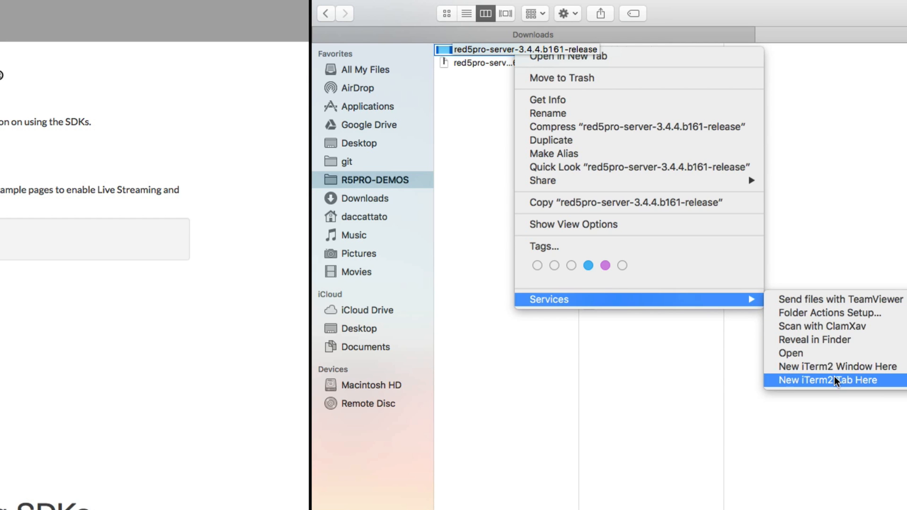
{"action": "left_click", "coordinate": [831, 380]}
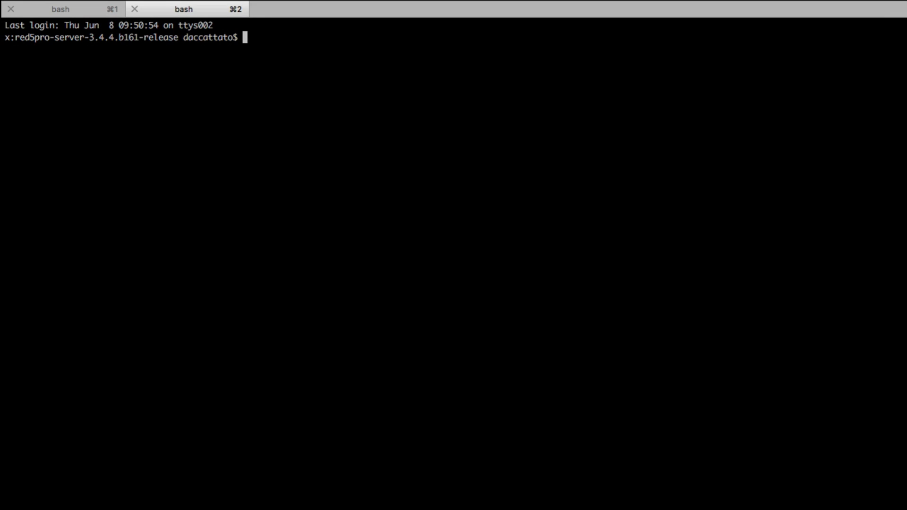
Run pwd and ls -la to confirm the release folder and list its files
{"action": "type", "text": "pwd"}
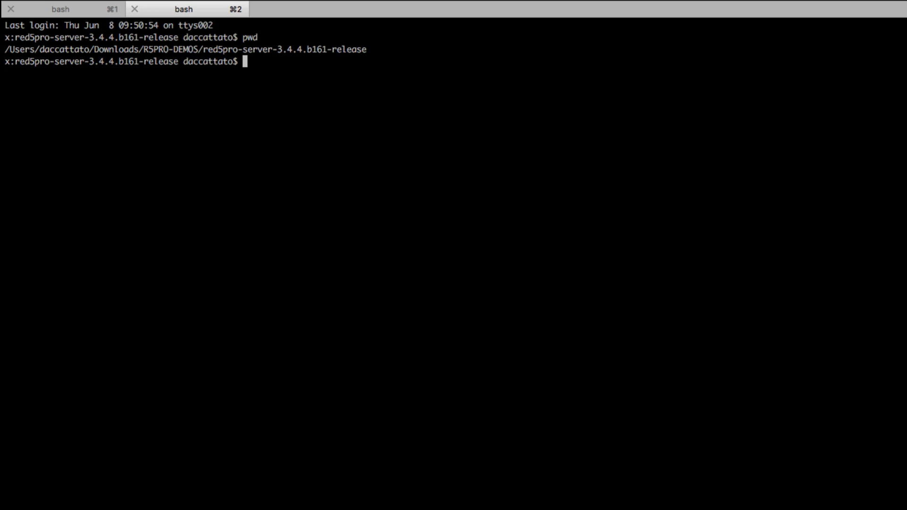
{"action": "left_click_drag", "start_coordinate": [143, 49], "coordinate": [247, 49]}
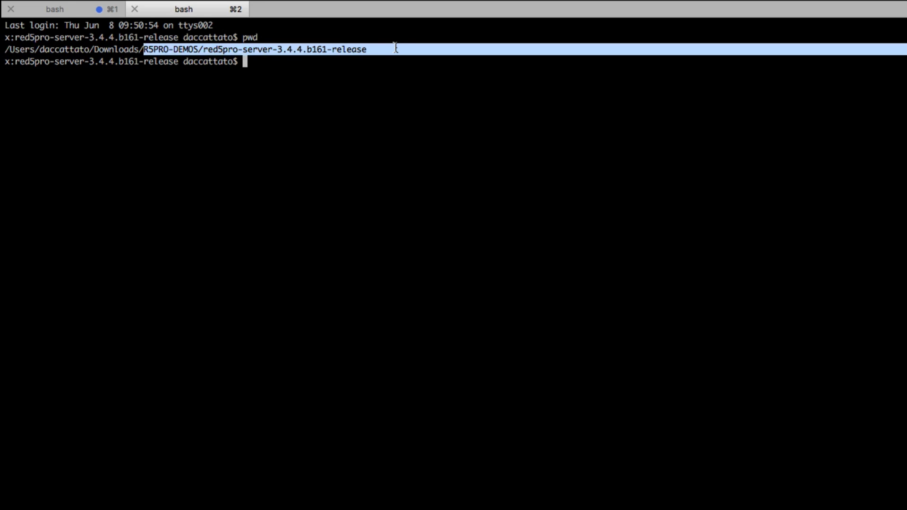
{"action": "type", "text": "ls"}
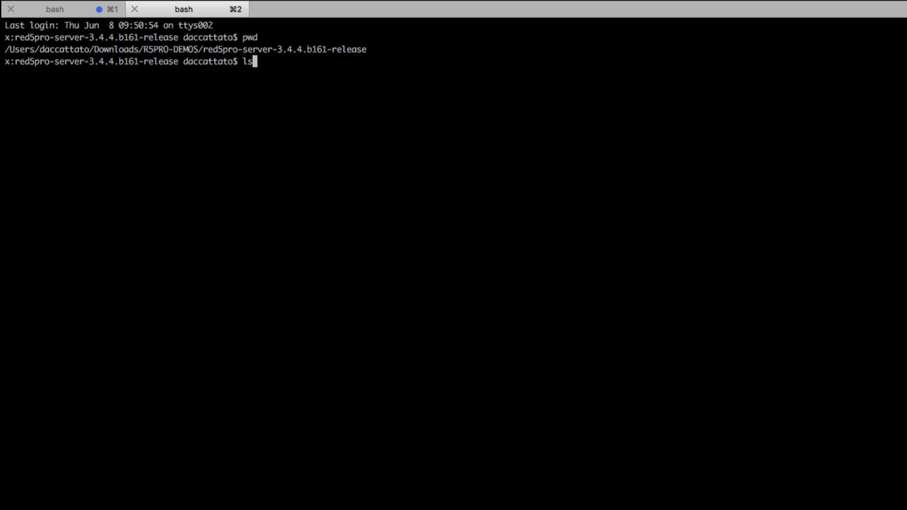
{"action": "type", "text": "-la"}
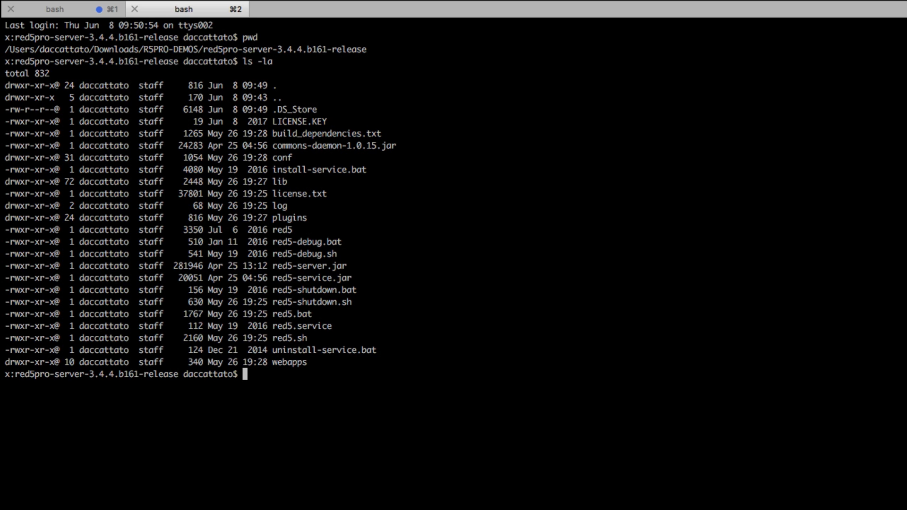
Print the contents of LICENSE.KEY with cat
{"action": "double_click", "coordinate": [278, 338]}
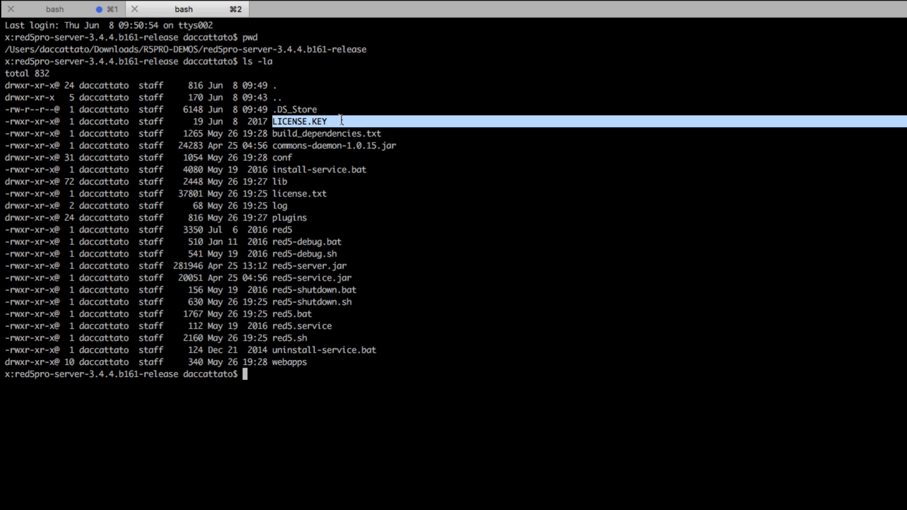
{"action": "type", "text": "cat"}
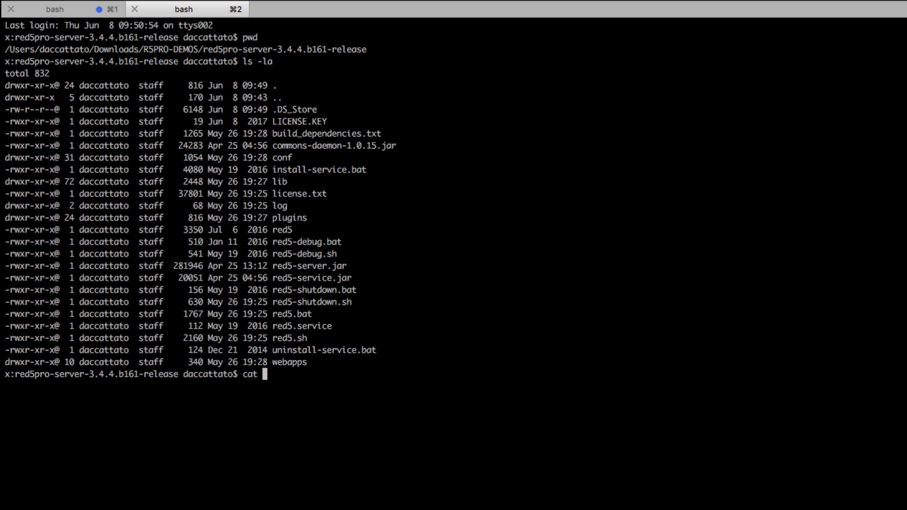
{"action": "type", "text": "LICENSE.KEY"}
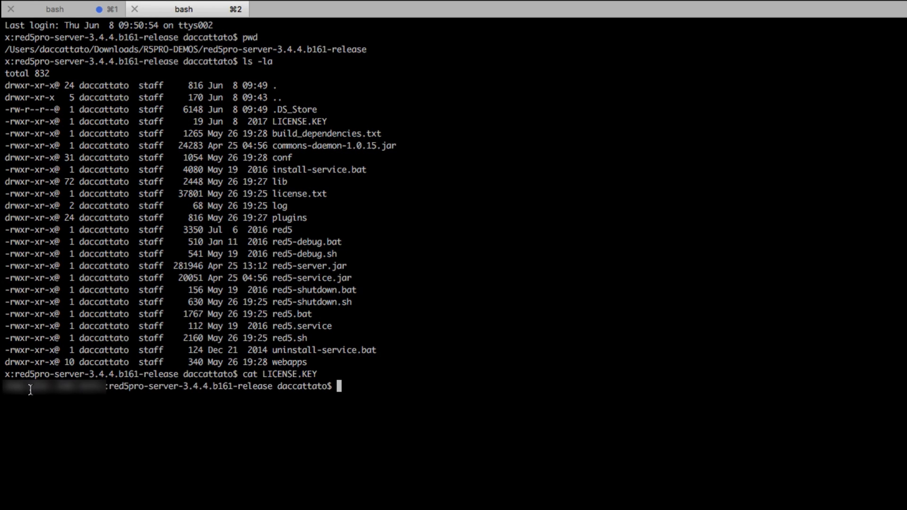
{"action": "mouse_move", "coordinate": [235, 380]}
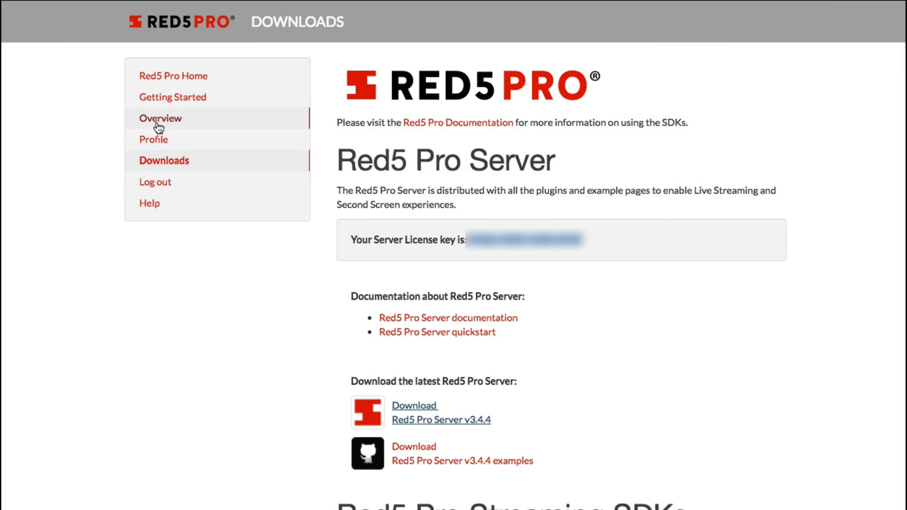
View the Overview page's profile and server license keys on the Red5 Pro site
{"action": "left_click", "coordinate": [161, 118]}
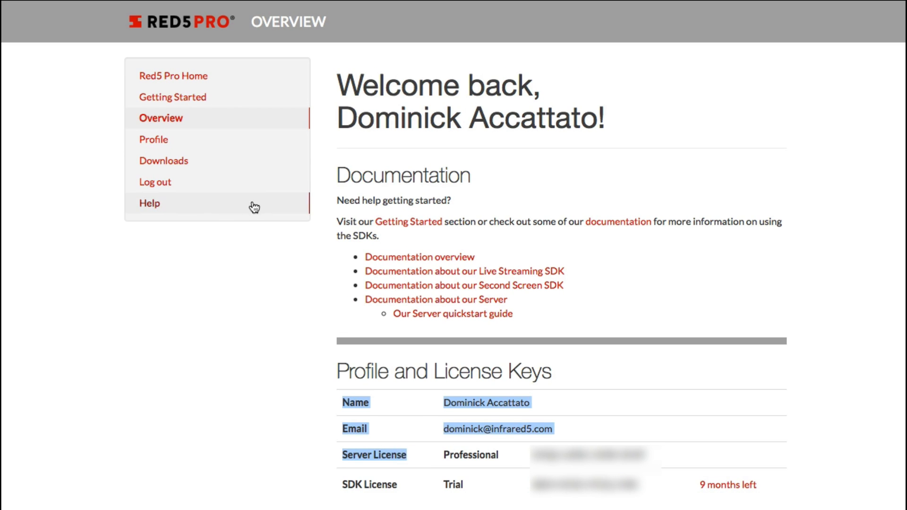
{"action": "left_click", "coordinate": [163, 161]}
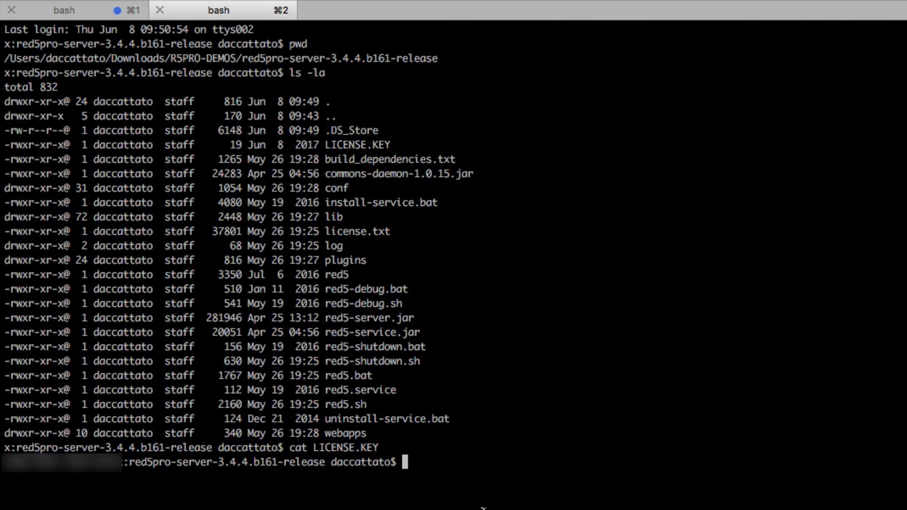
Start the server with sudo ./red5.sh and check the startup log's LICENSE.KEY line
{"action": "type", "text": "sudo"}
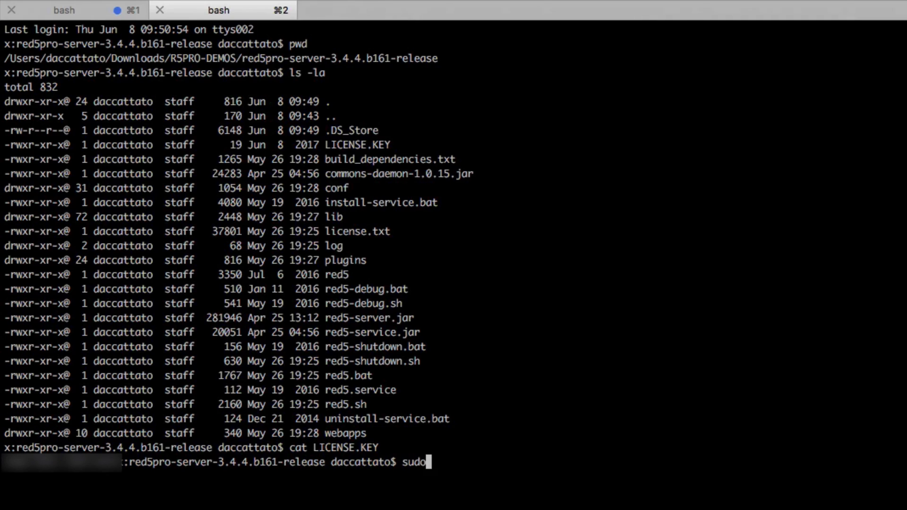
{"action": "type", "text": "./red5.sh"}
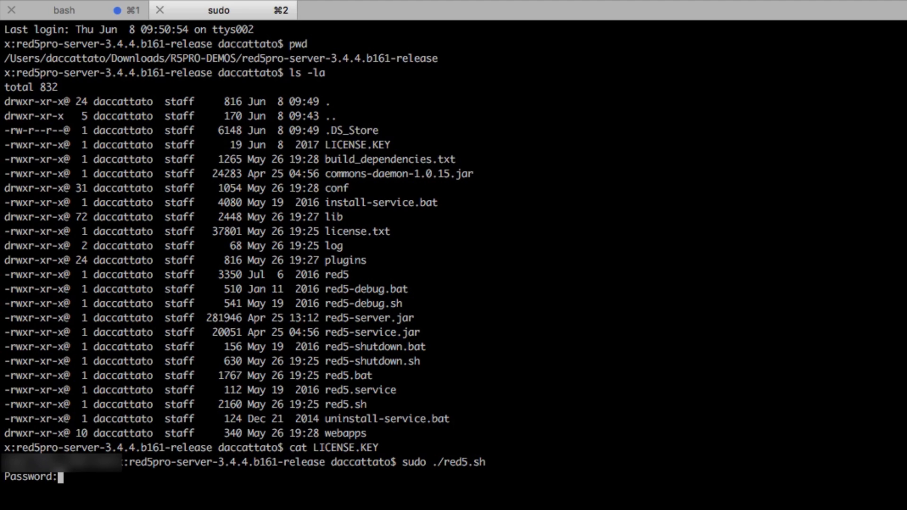
{"action": "key", "text": "Return"}
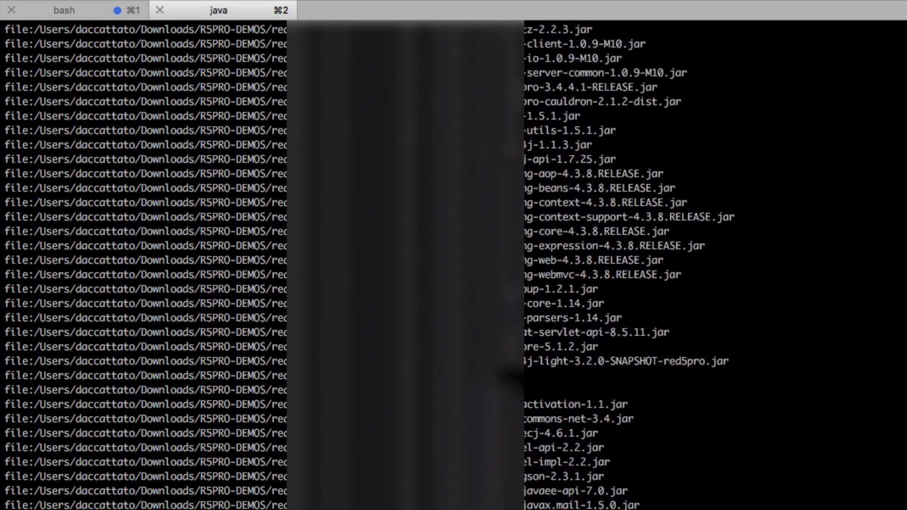
{"action": "scroll", "scroll_direction": "down", "scroll_amount": 3}
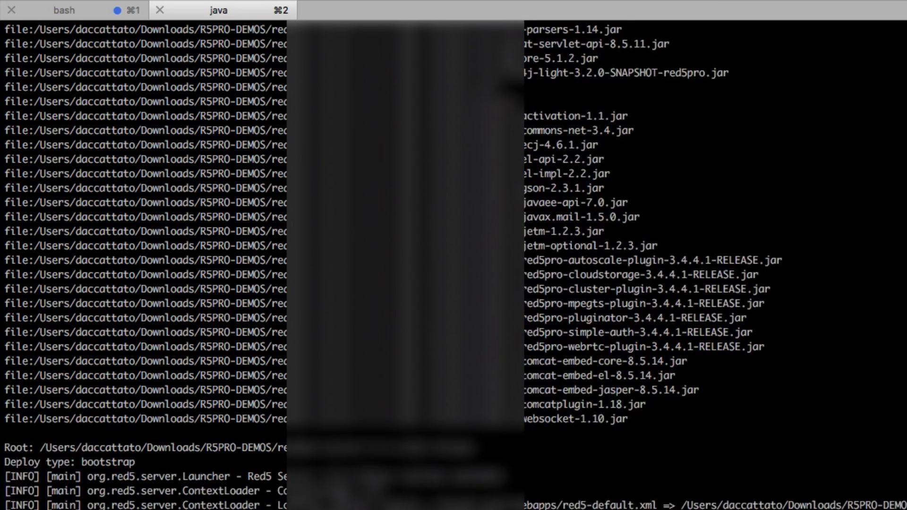
{"action": "scroll", "scroll_direction": "down", "scroll_amount": 3}
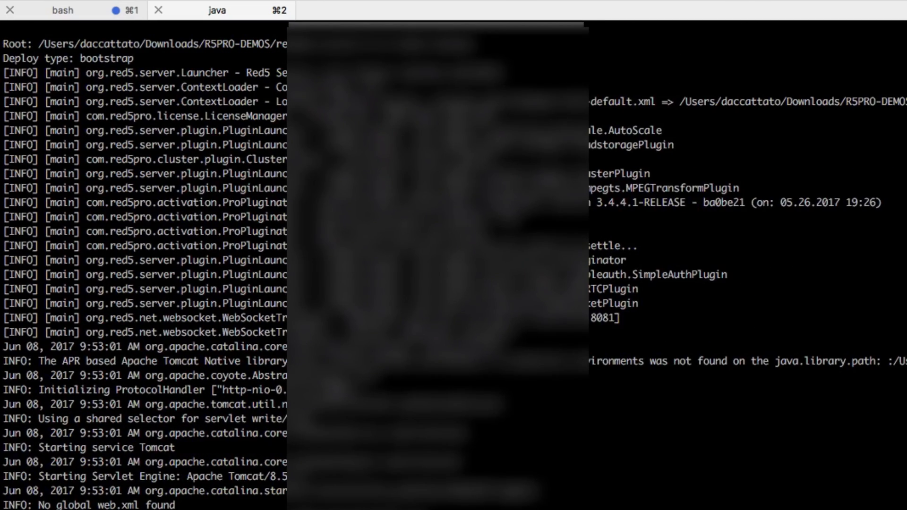
{"action": "scroll", "scroll_direction": "down", "scroll_amount": 3}
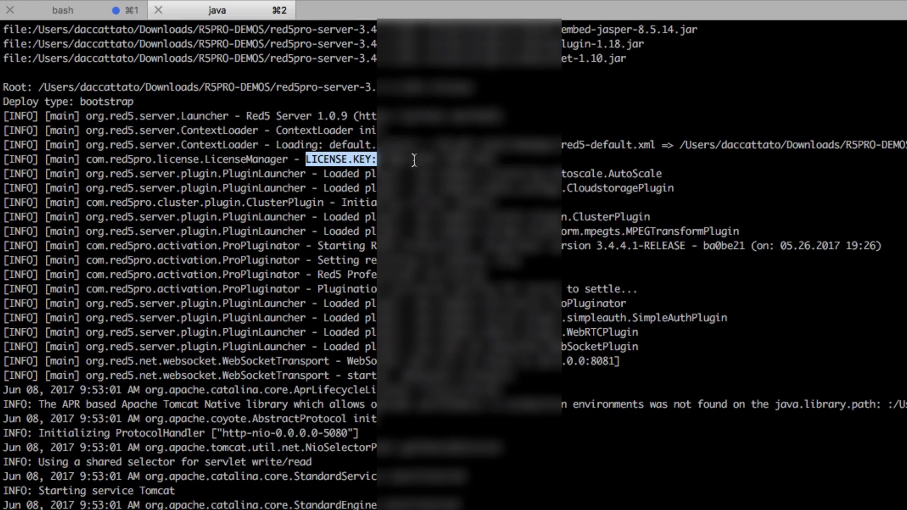
{"action": "mouse_move", "coordinate": [558, 277]}
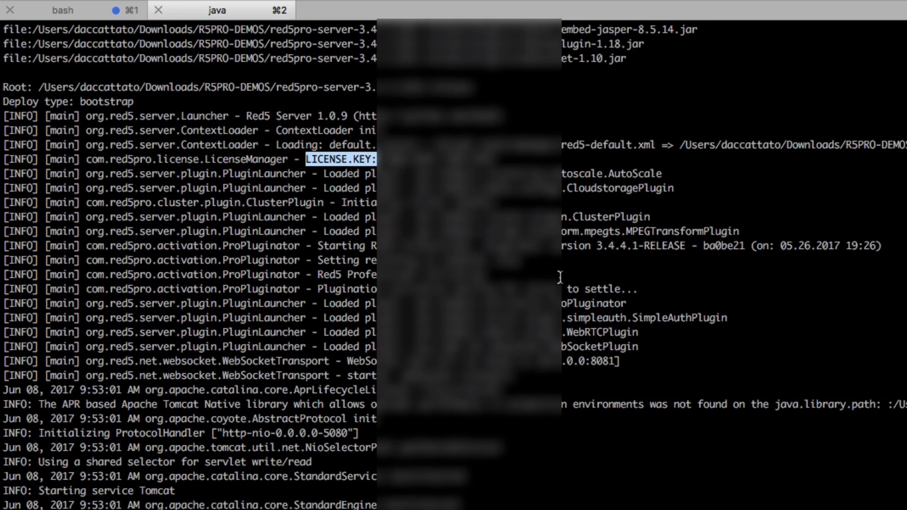
{"action": "mouse_move", "coordinate": [562, 284]}
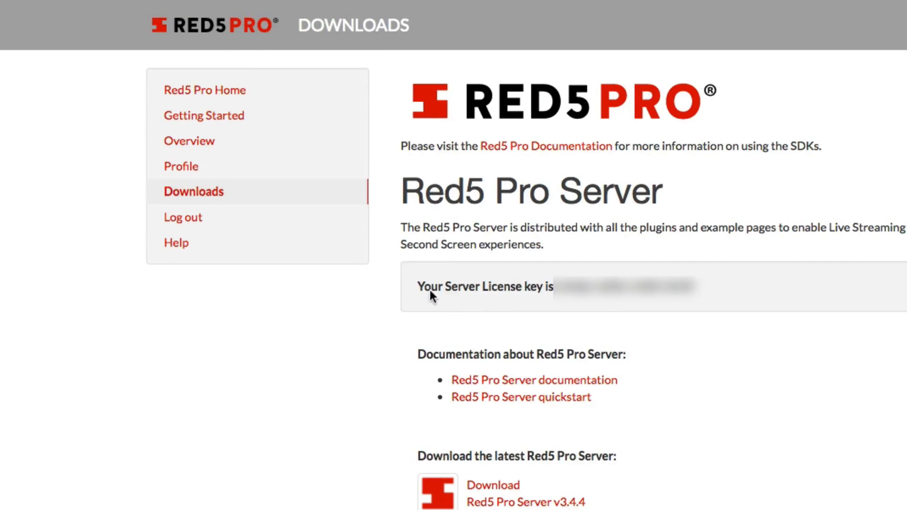
Exit full screen and load the Red5 Pro welcome page at localhost:5080 in a new tab
{"action": "left_click", "coordinate": [190, 10]}
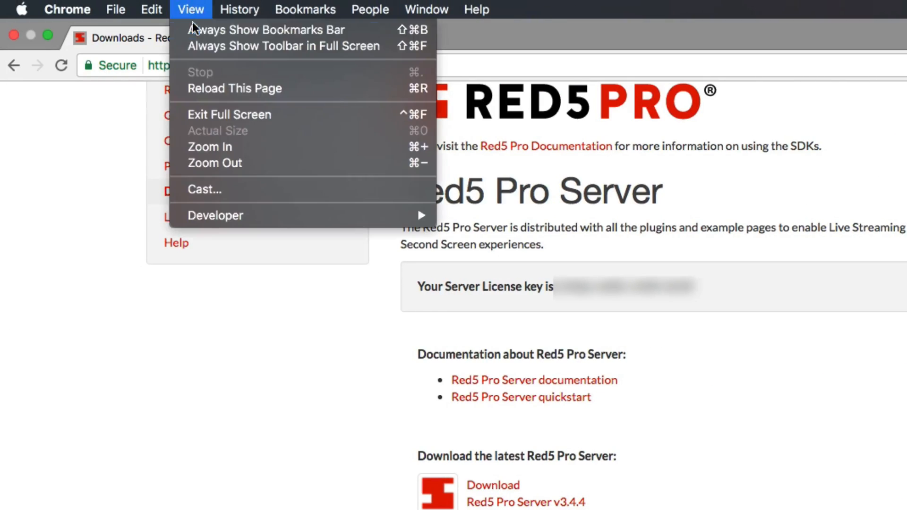
{"action": "mouse_move", "coordinate": [205, 190]}
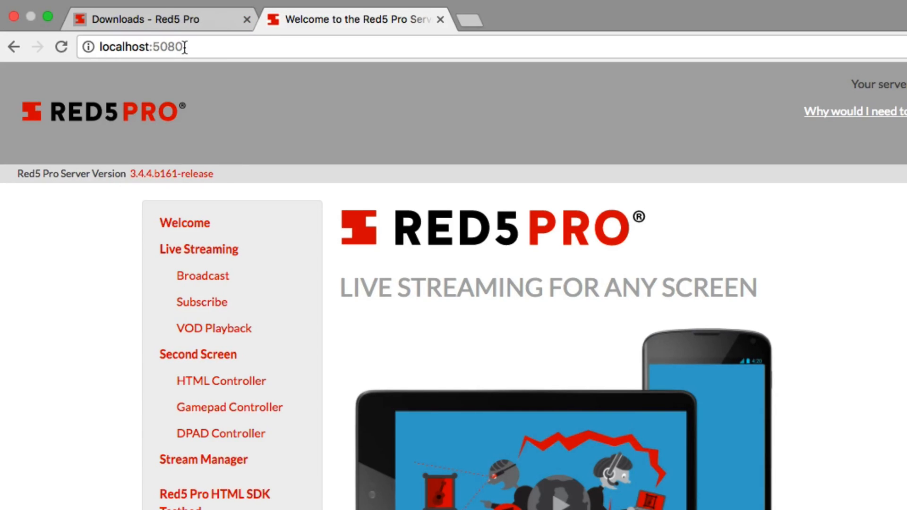
{"action": "double_click", "coordinate": [169, 47]}
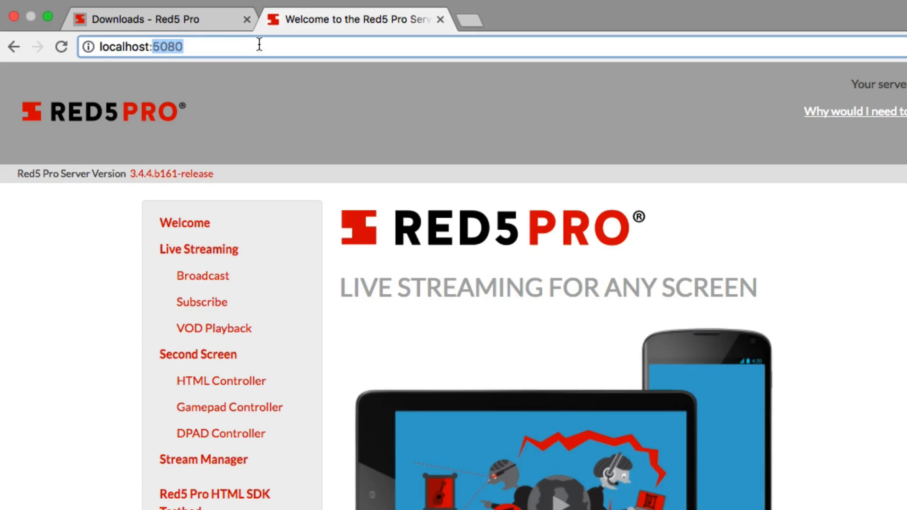